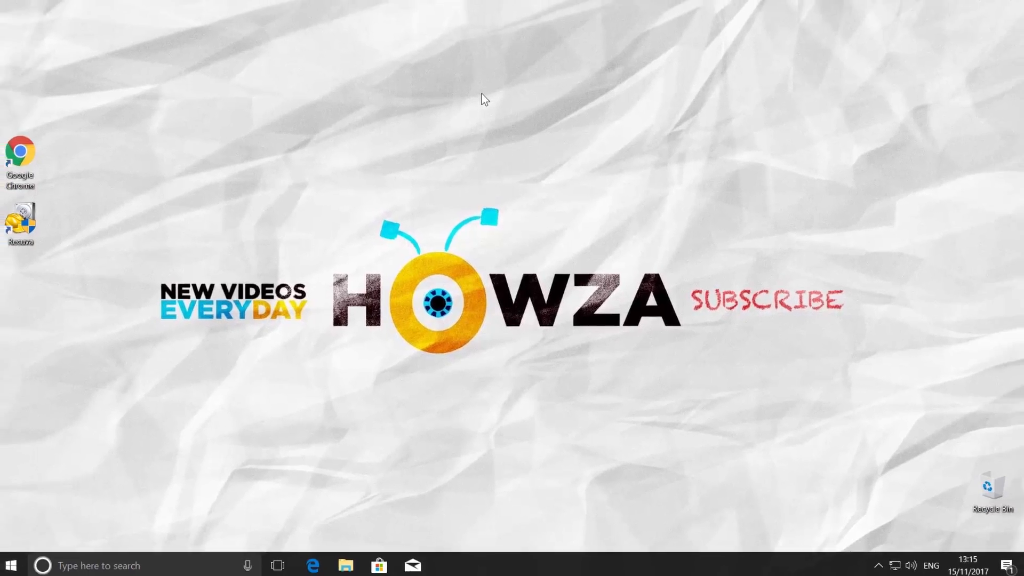
# - Permanently delete the seven pictures in C:\Howza and close the File Explorer window
pyautogui.click(345, 565)
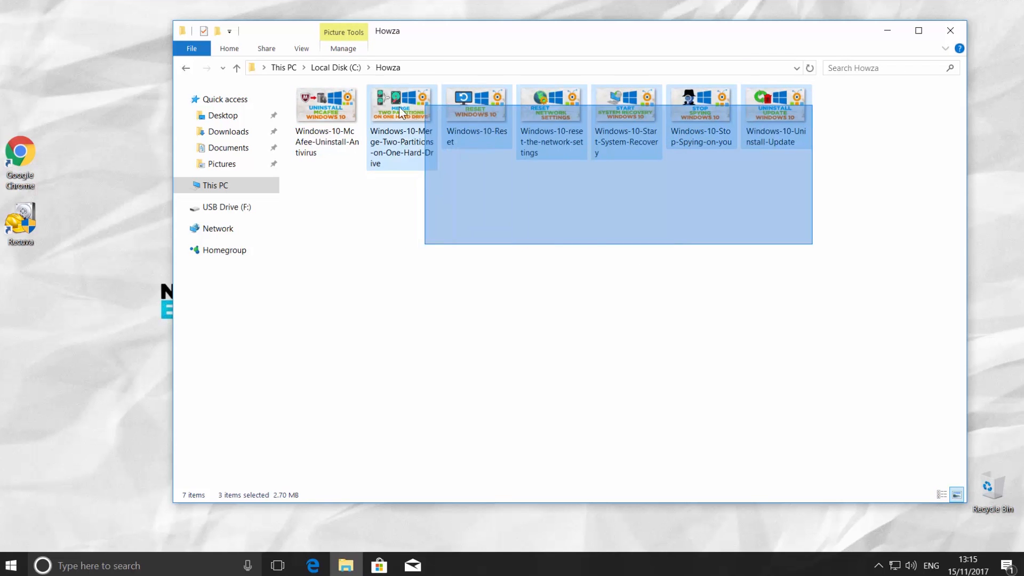
pyautogui.press('Delete')
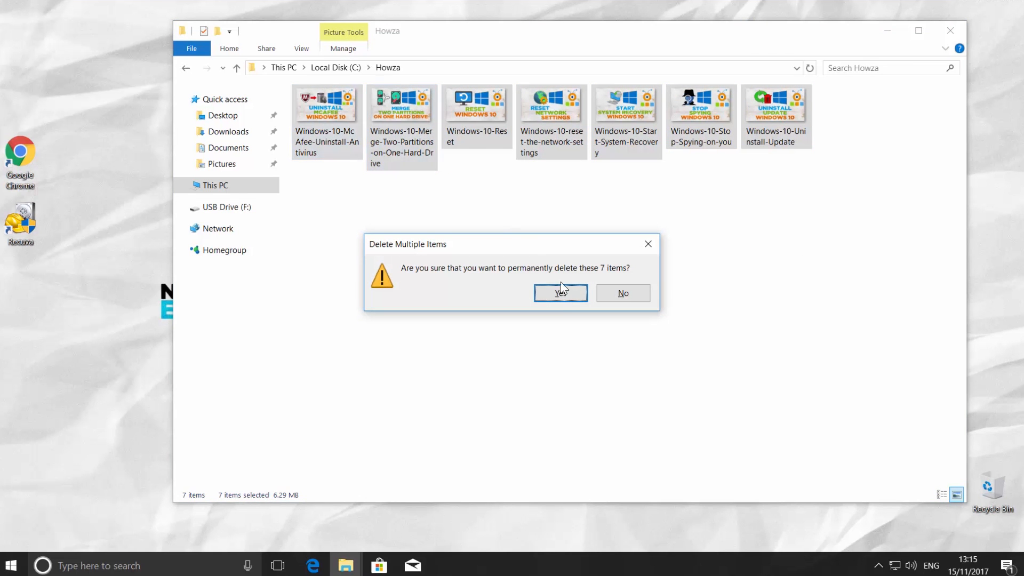
pyautogui.click(559, 293)
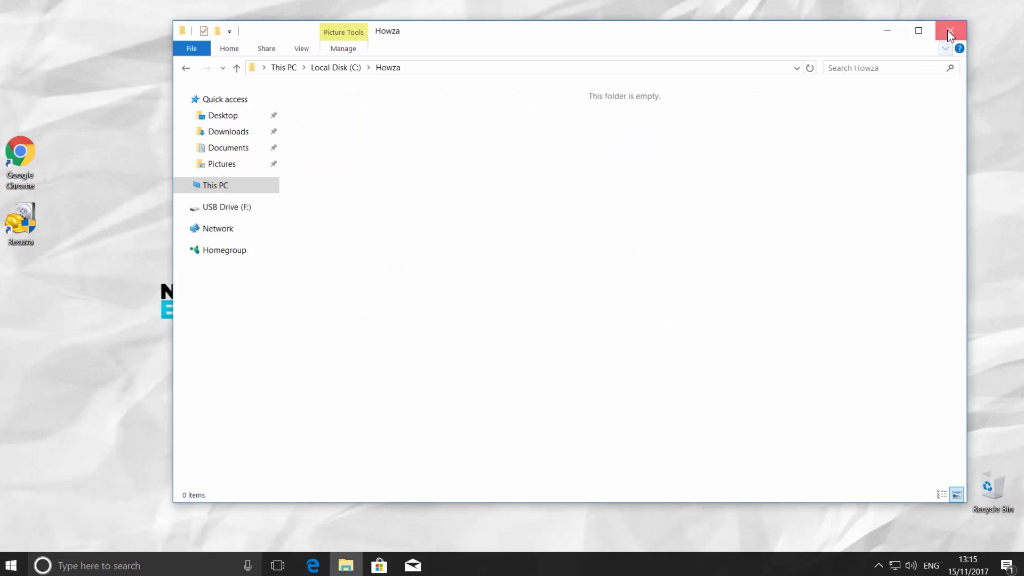
pyautogui.click(949, 31)
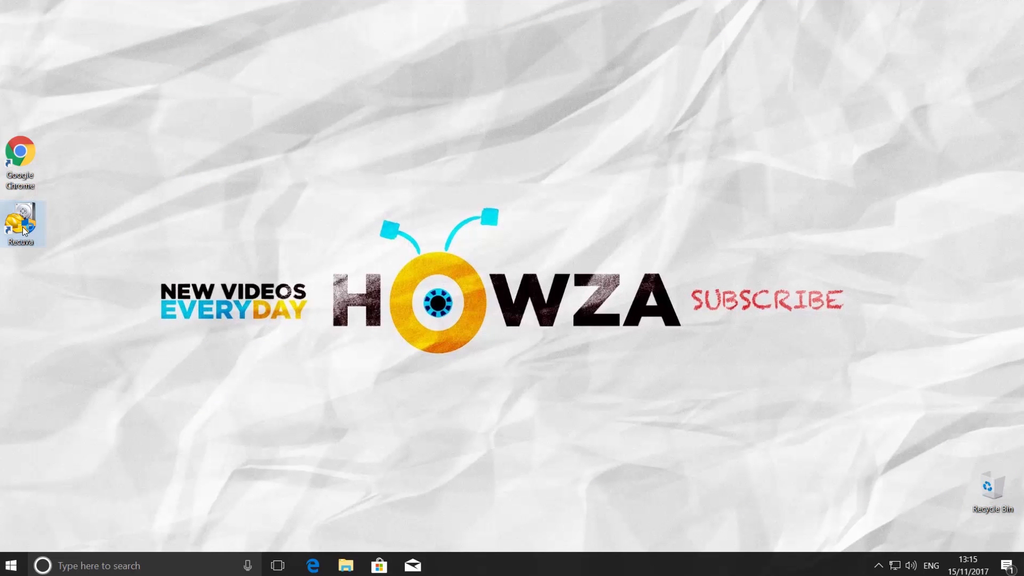
# - Launch Recuva, pass the wizard welcome page, and choose Pictures as the file type
pyautogui.doubleClick(20, 224)
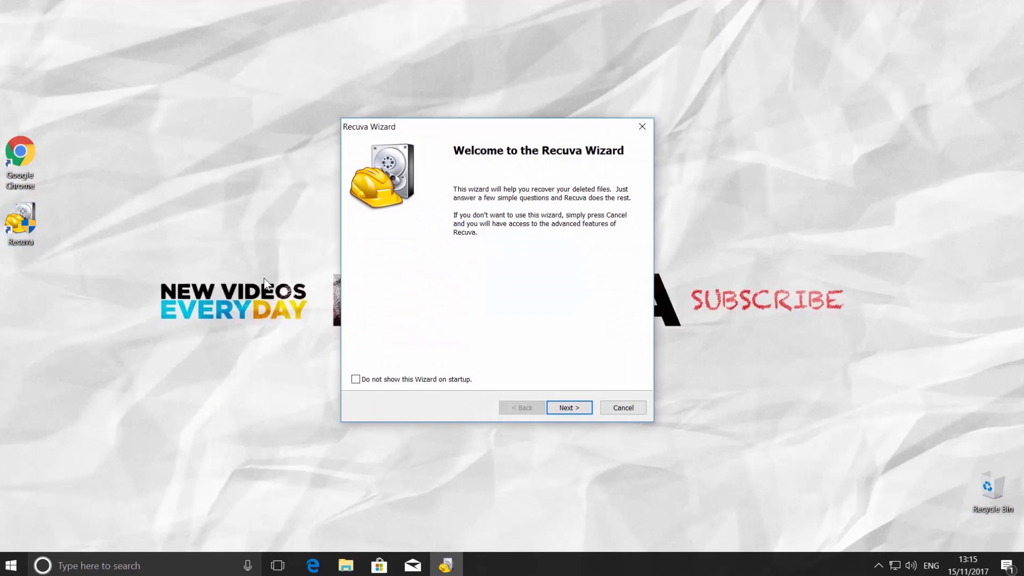
pyautogui.click(568, 407)
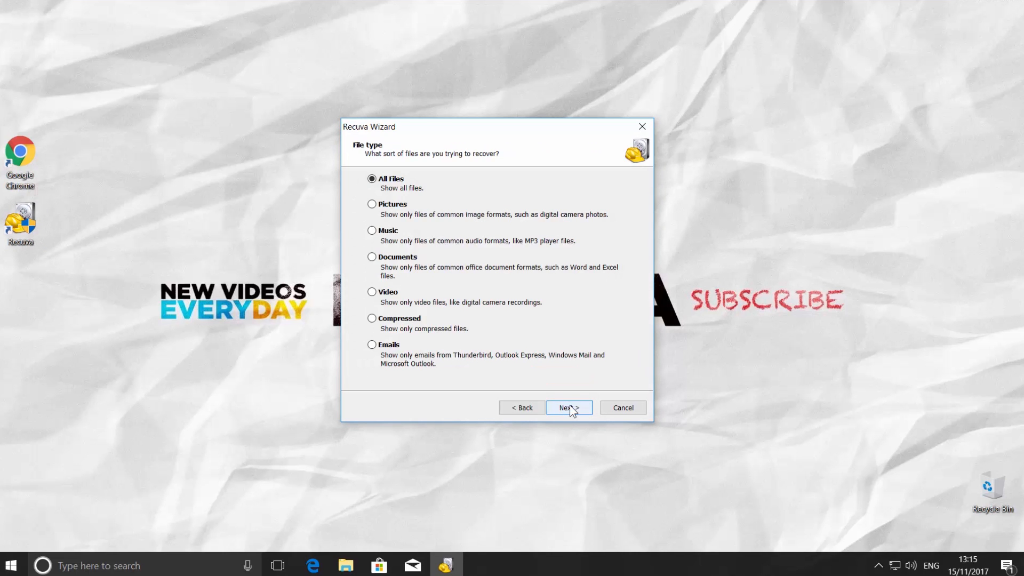
pyautogui.moveTo(390, 184)
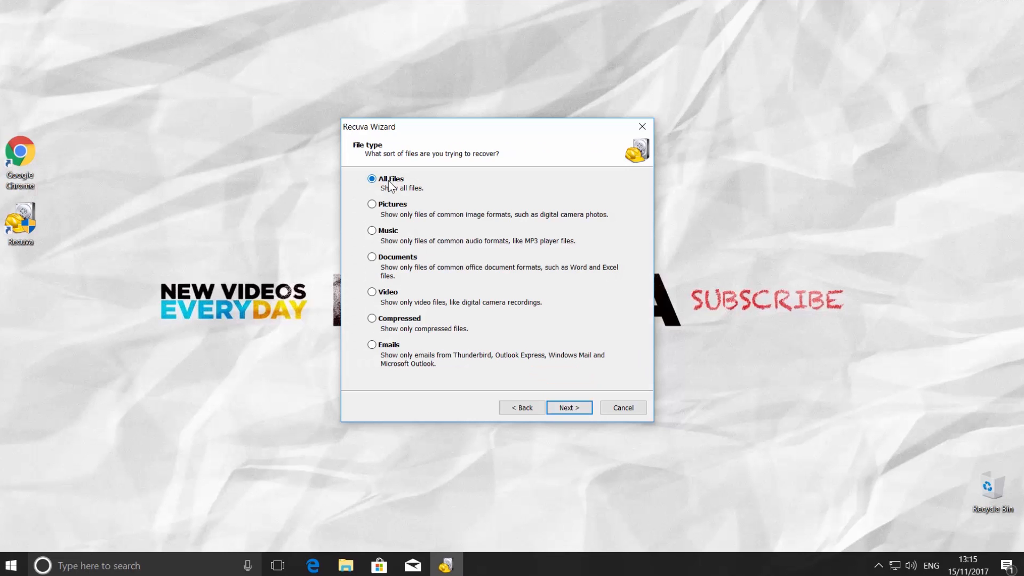
pyautogui.moveTo(401, 264)
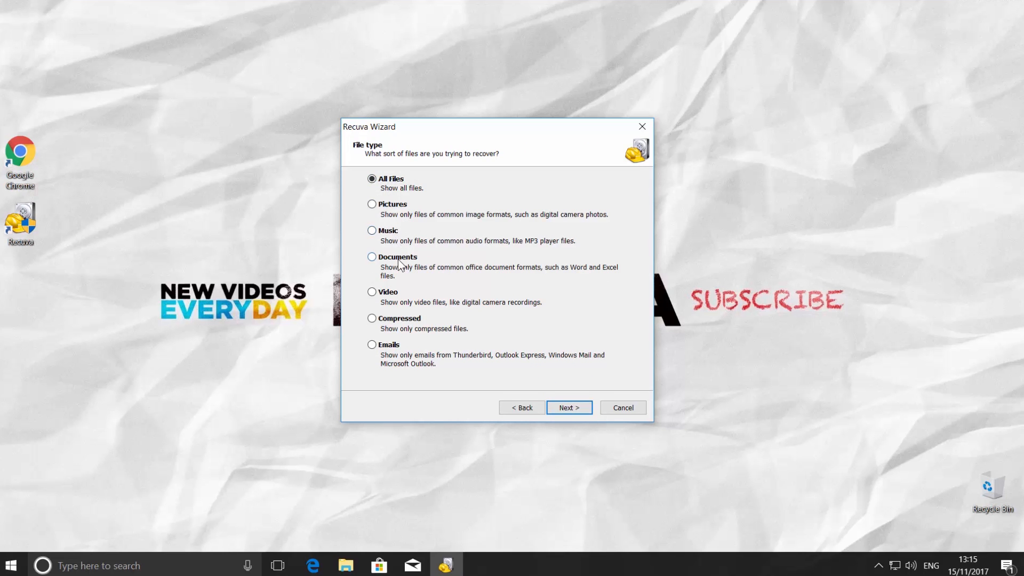
pyautogui.moveTo(399, 347)
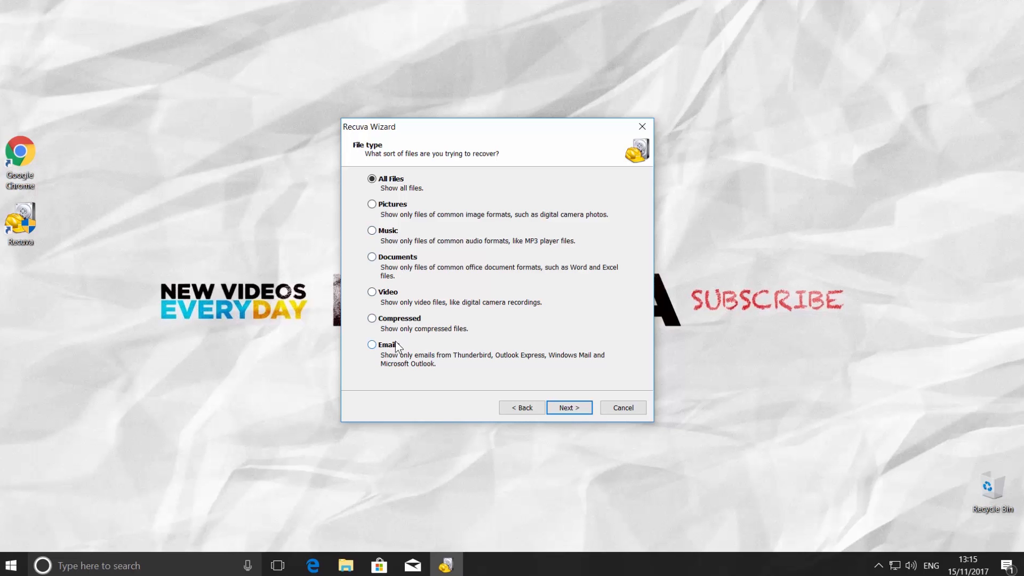
pyautogui.moveTo(395, 339)
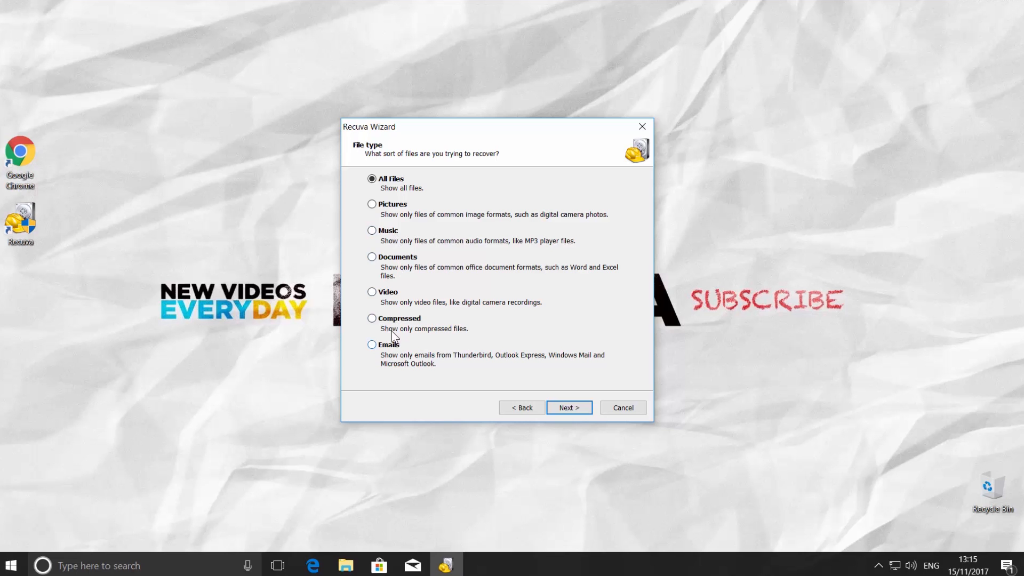
pyautogui.click(372, 204)
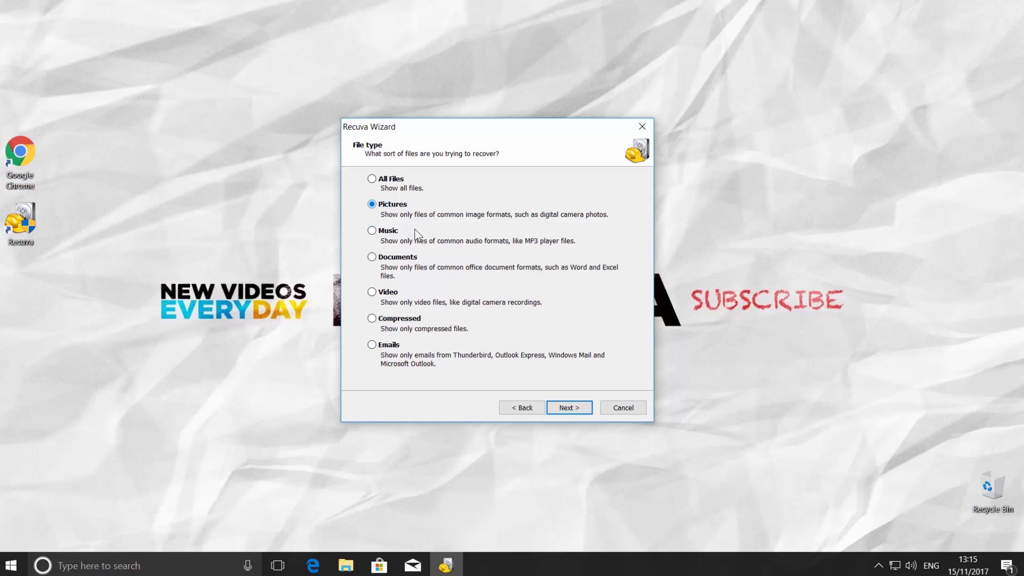
# - Set the wizard's search location to the Howza folder on C: and proceed to the final page
pyautogui.click(567, 407)
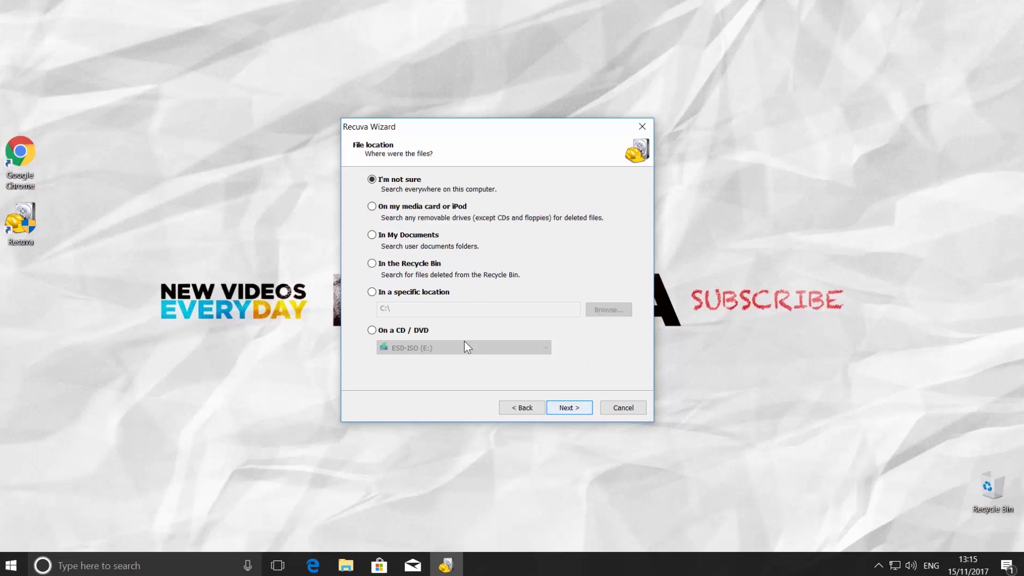
pyautogui.click(372, 292)
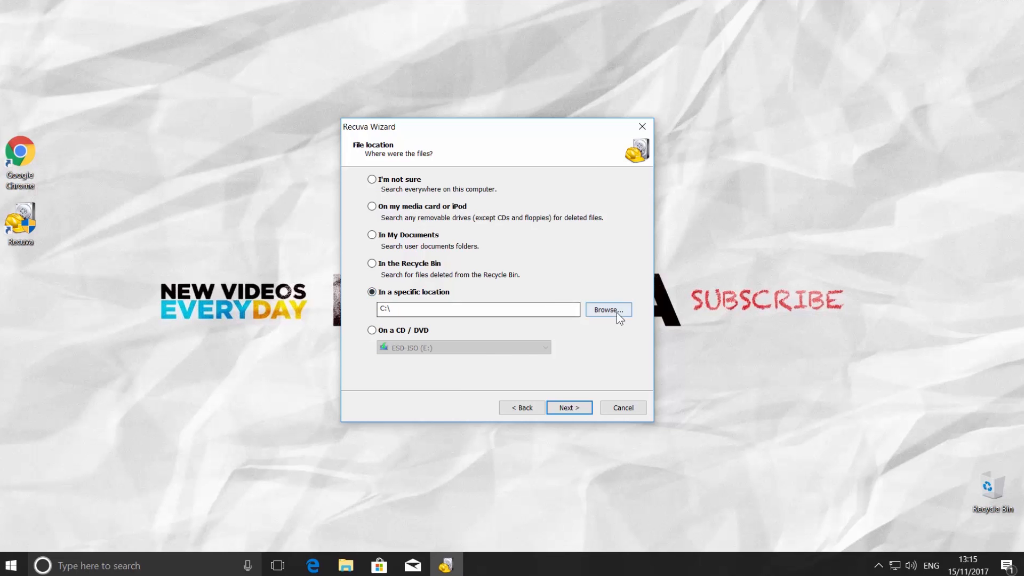
pyautogui.click(607, 309)
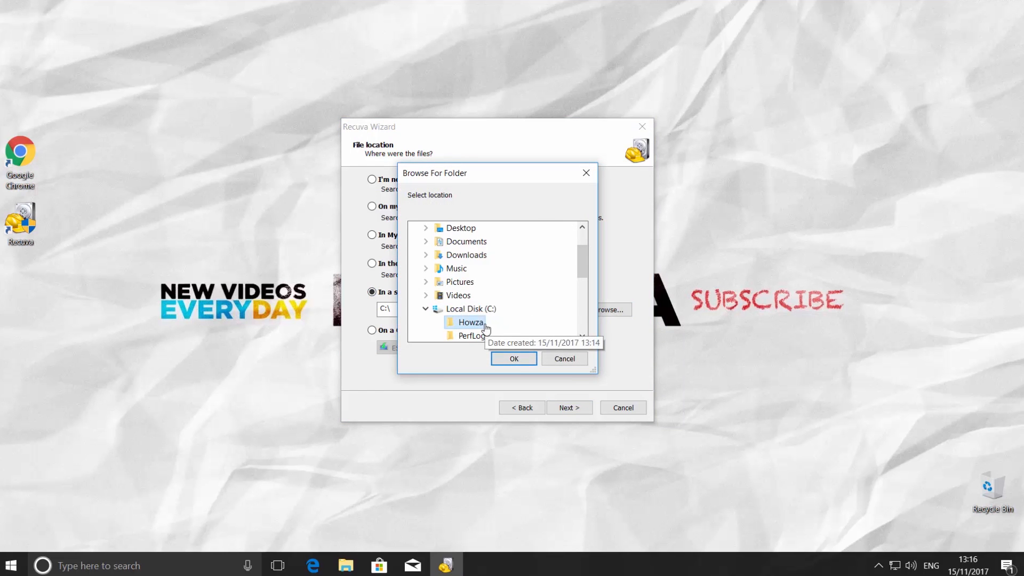
pyautogui.click(513, 358)
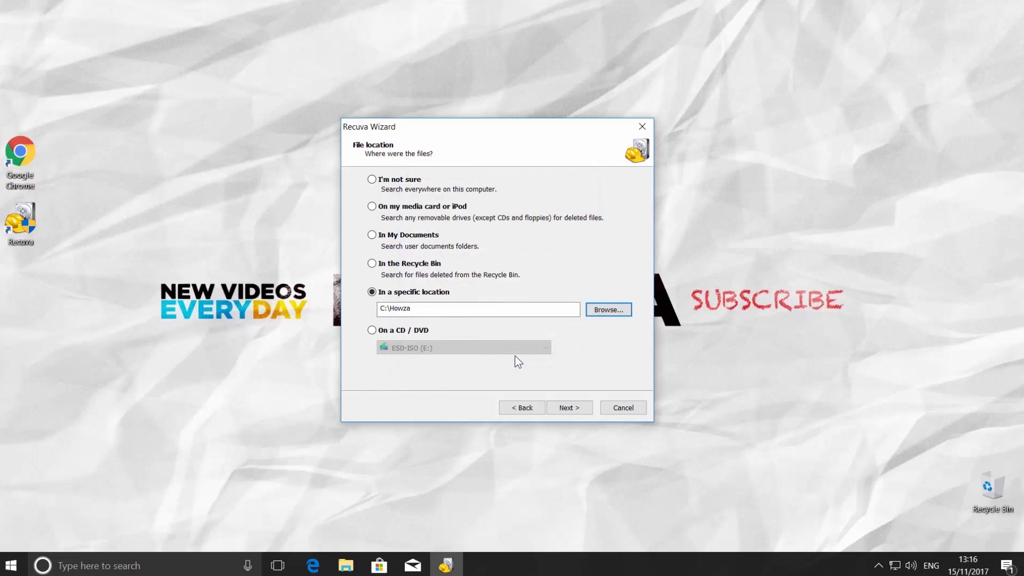
pyautogui.click(568, 407)
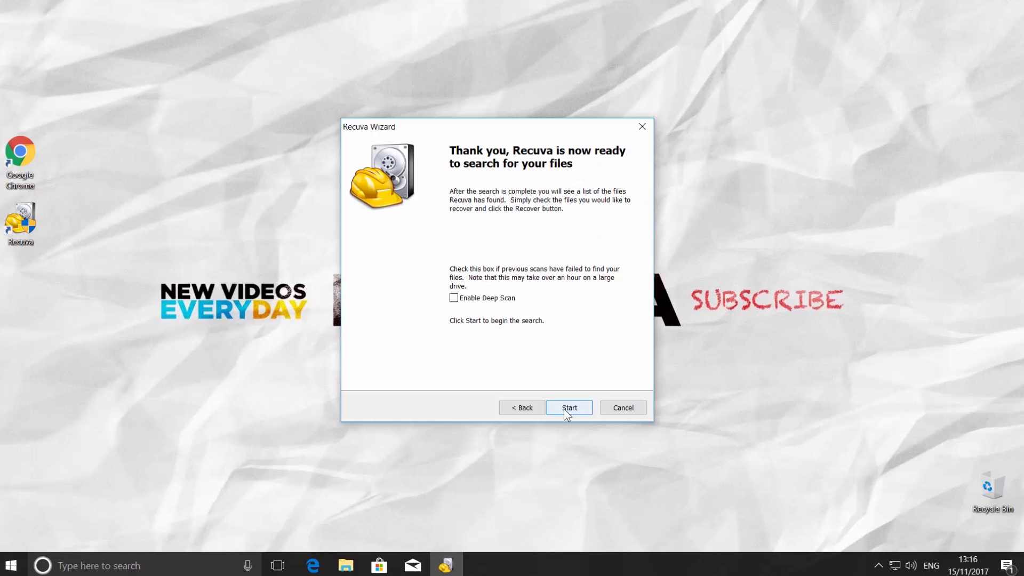
# - Scan C:\Howza, tick all seven found pictures, and start recovering them
pyautogui.click(568, 407)
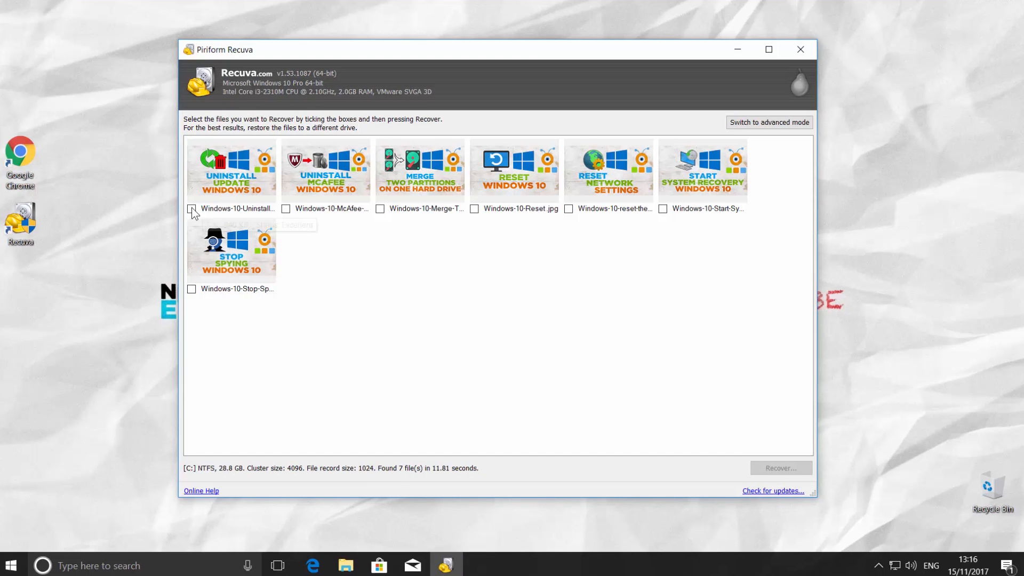
pyautogui.click(192, 209)
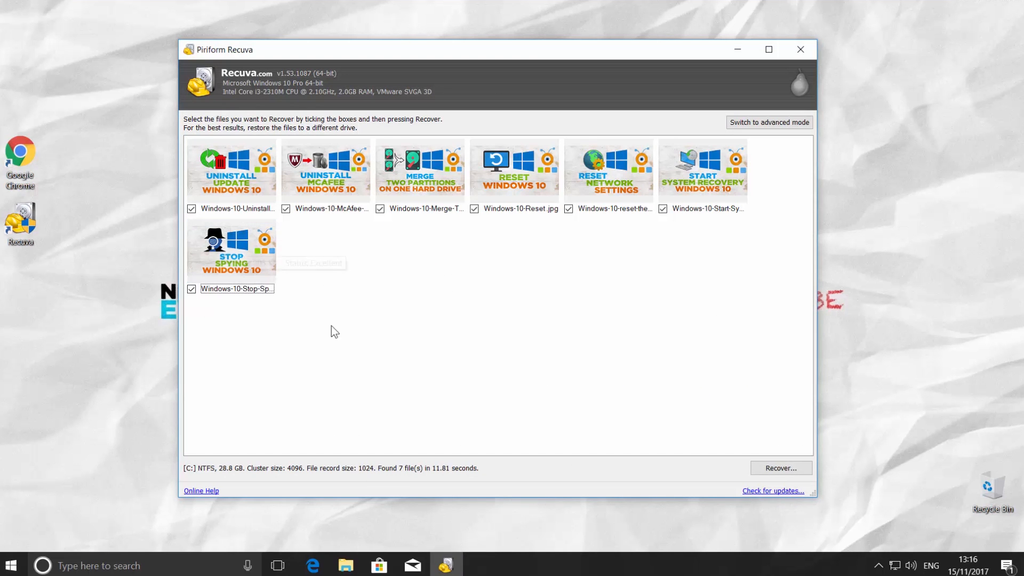
pyautogui.click(780, 468)
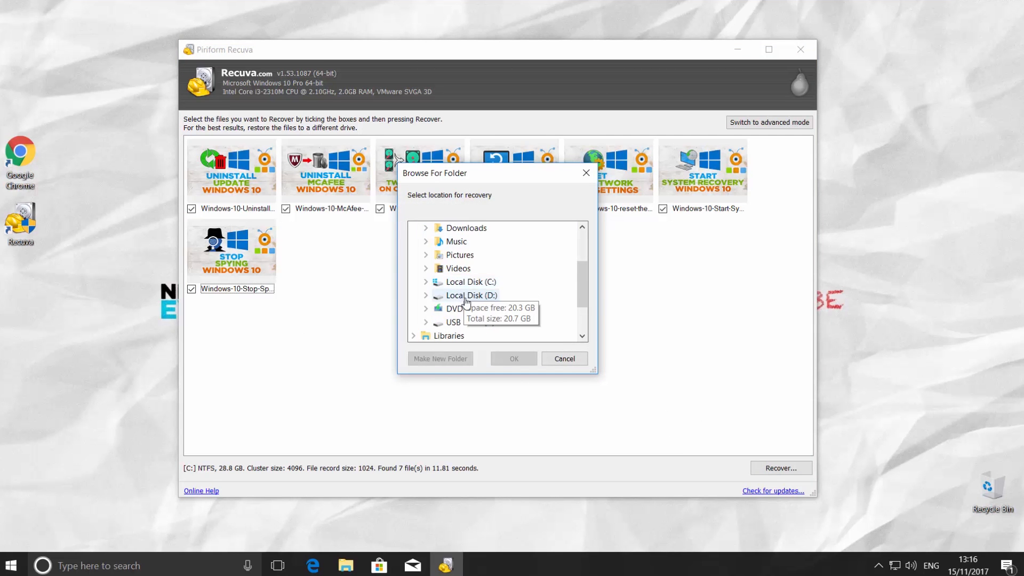
# - Recover the pictures into the Howza folder on Local Disk D and dismiss the completion message
pyautogui.click(426, 281)
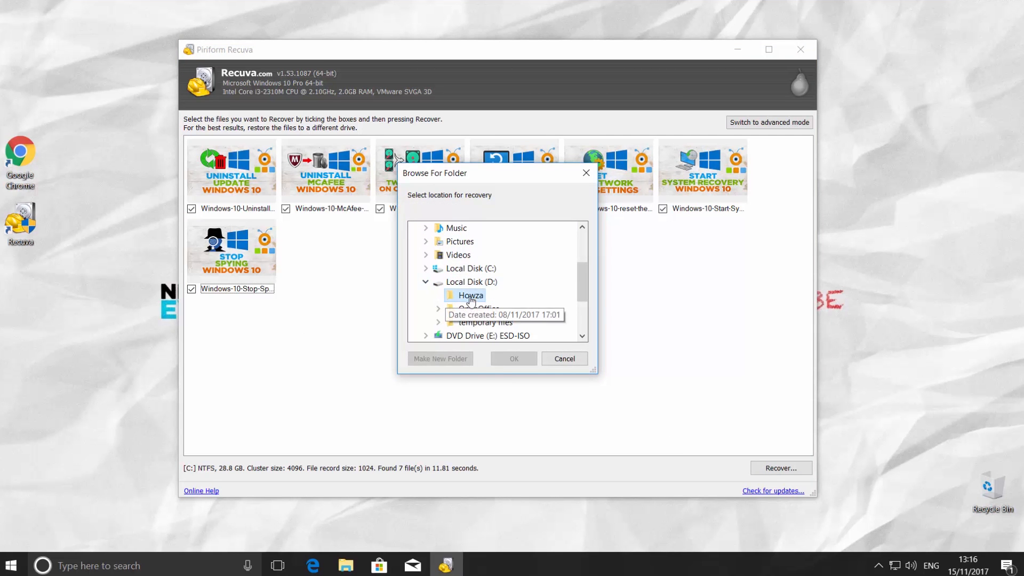
pyautogui.click(514, 358)
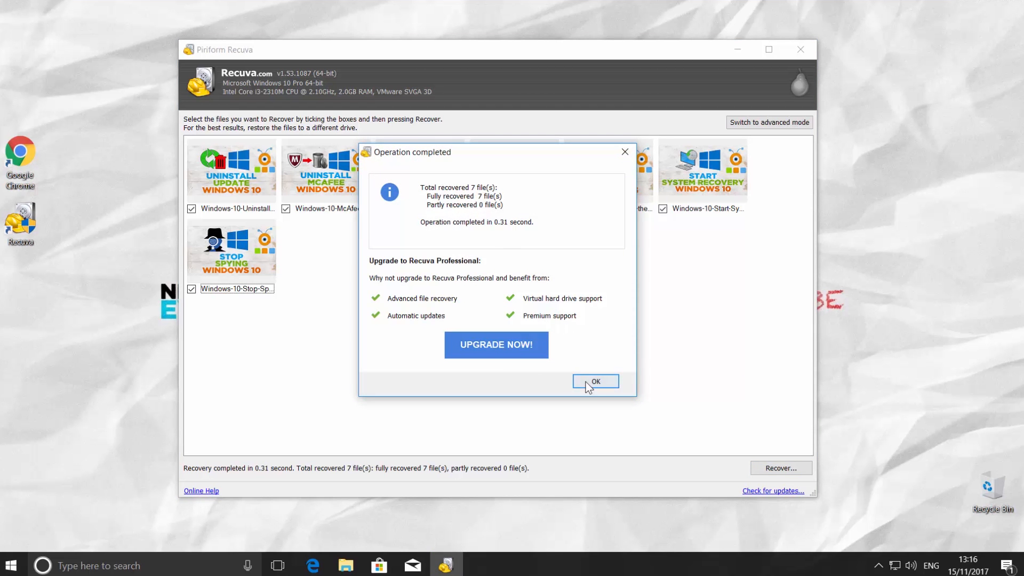
pyautogui.click(595, 381)
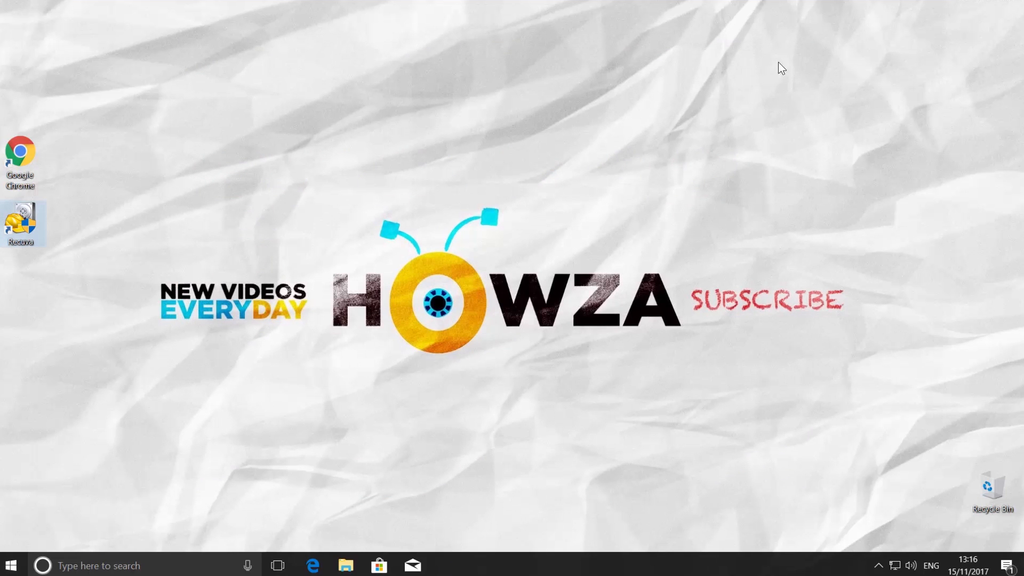
# - Open File Explorer and browse into Local Disk D's Howza folder showing eight items
pyautogui.click(345, 566)
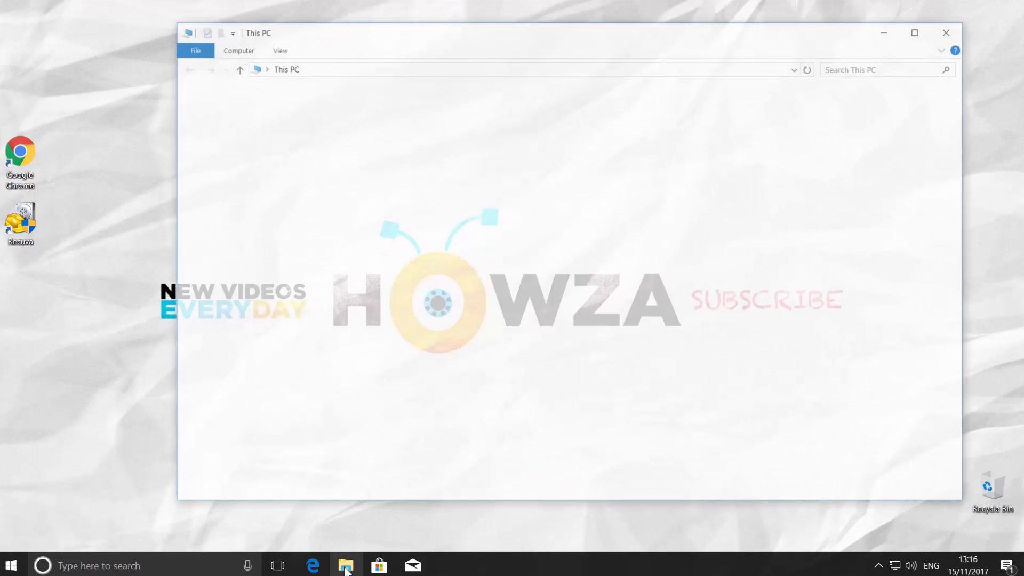
pyautogui.click(547, 213)
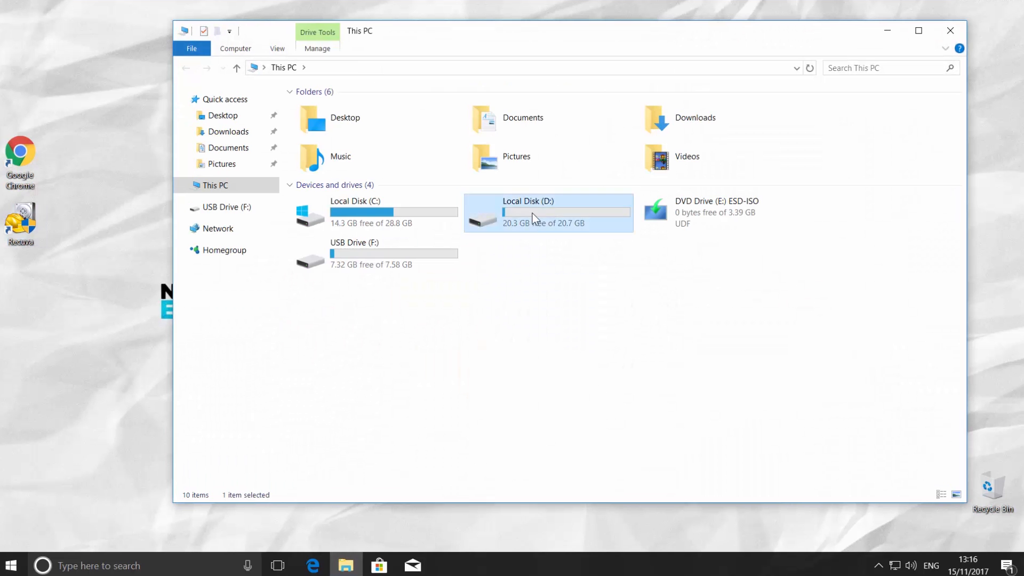
pyautogui.doubleClick(548, 212)
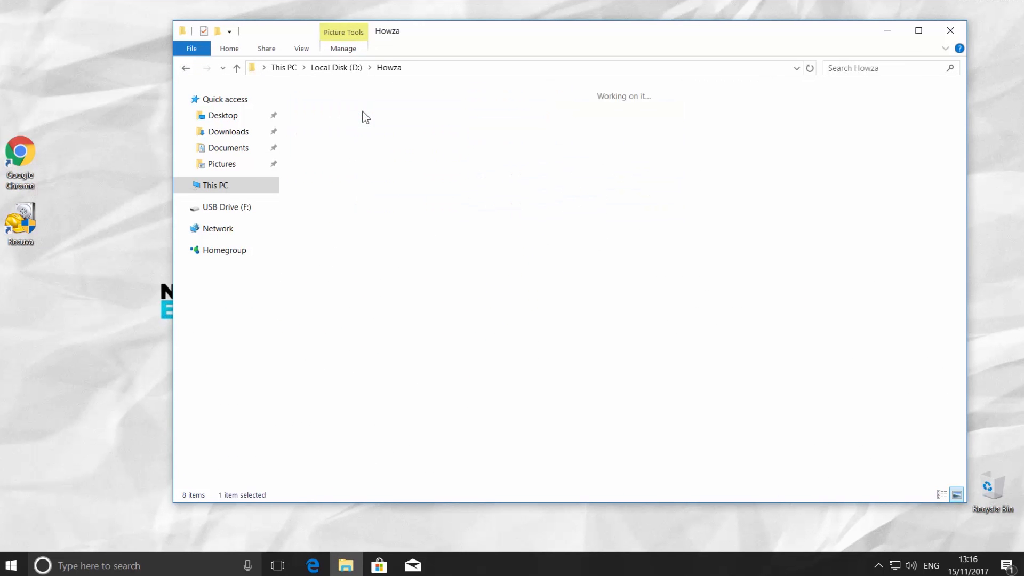